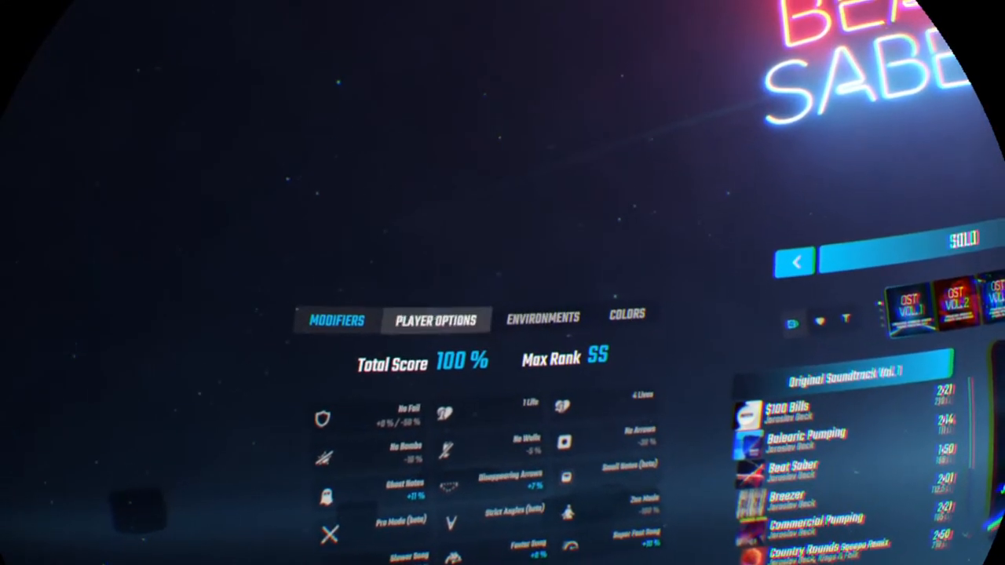
Browse OST Vol. 1 past Balearic Pumping, Beat Saber and Breezer, then choose Commercial Pumping on Normal
{"action": "left_click", "coordinate": [435, 321]}
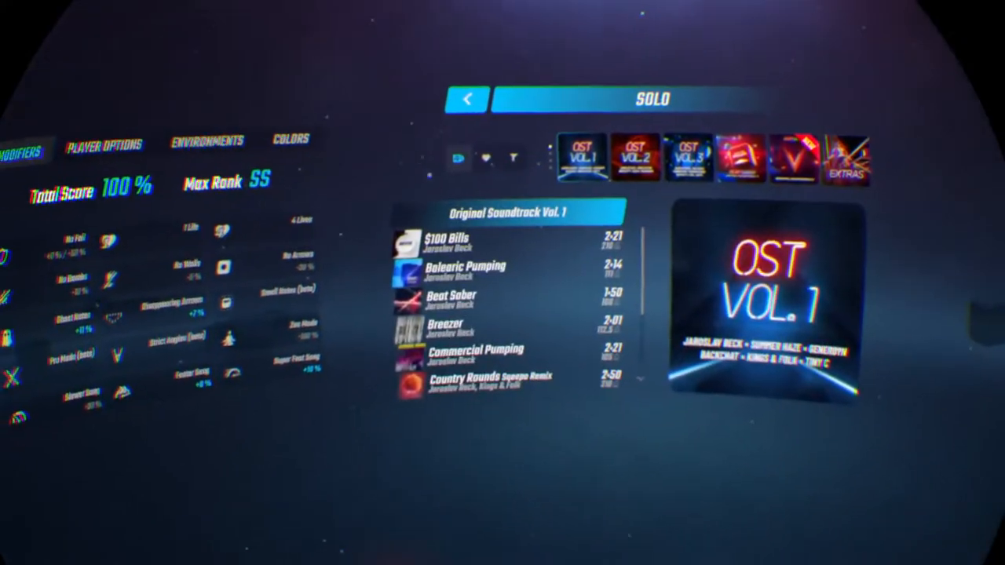
{"action": "left_click", "coordinate": [471, 242]}
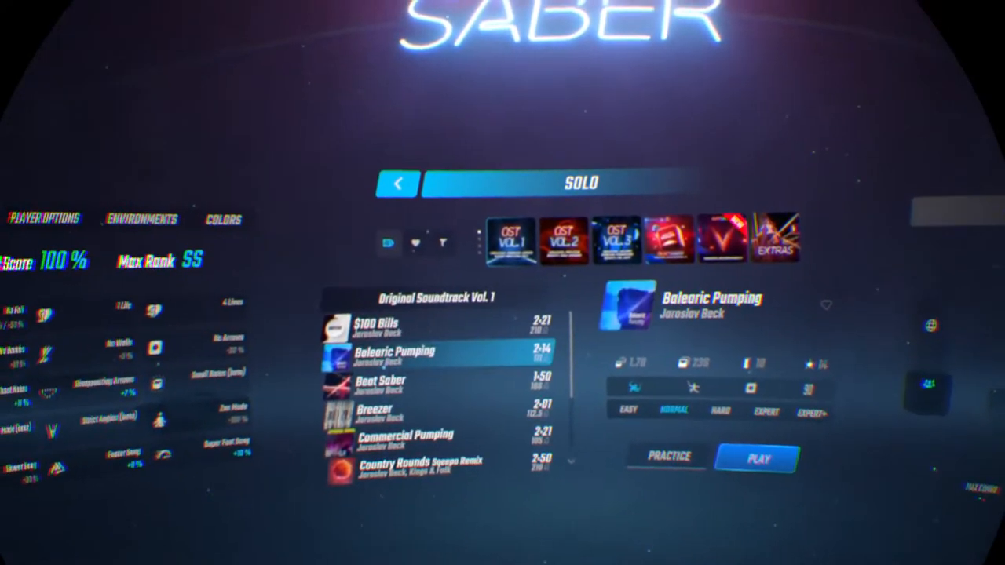
{"action": "left_click", "coordinate": [380, 385]}
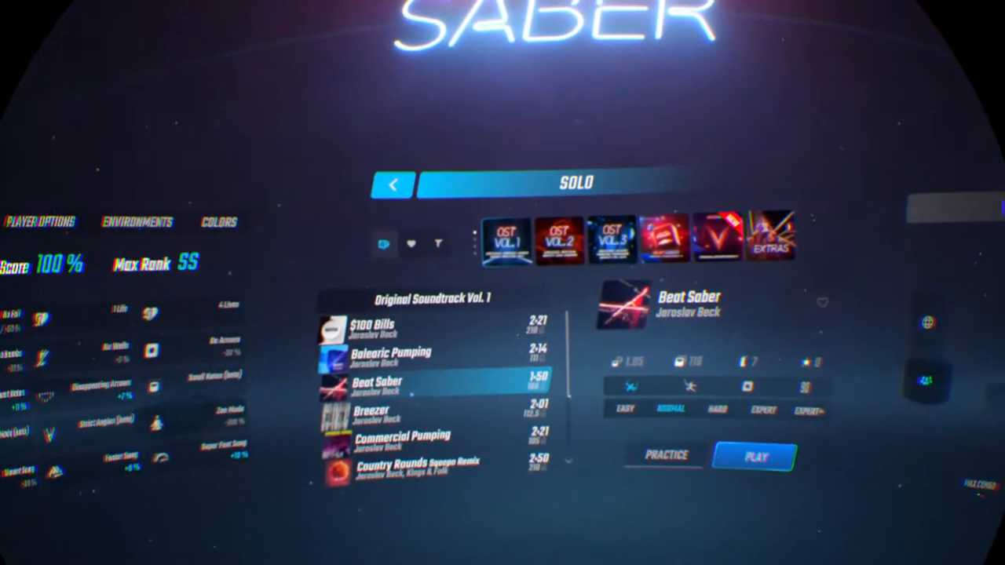
{"action": "left_click", "coordinate": [392, 409]}
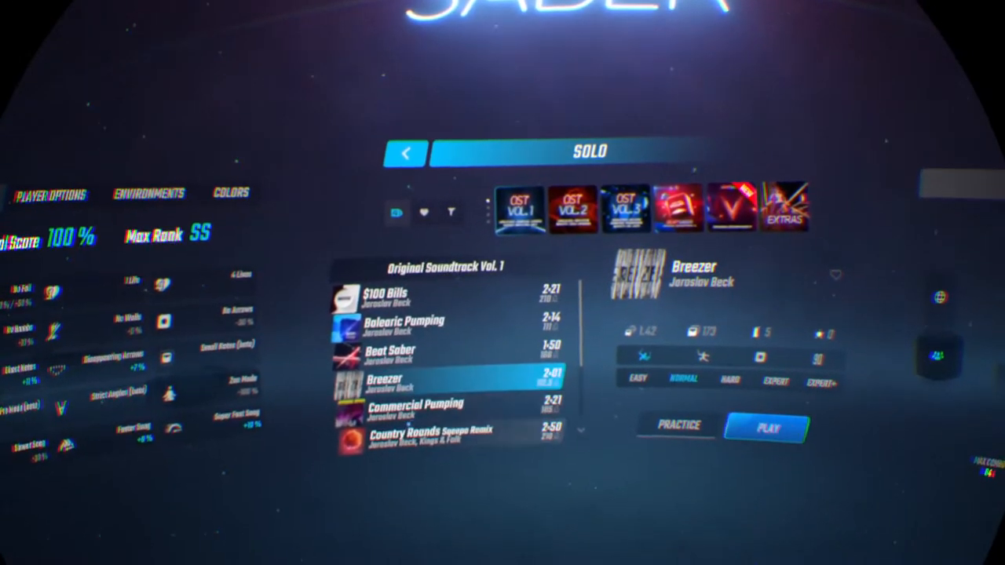
{"action": "left_click", "coordinate": [414, 409]}
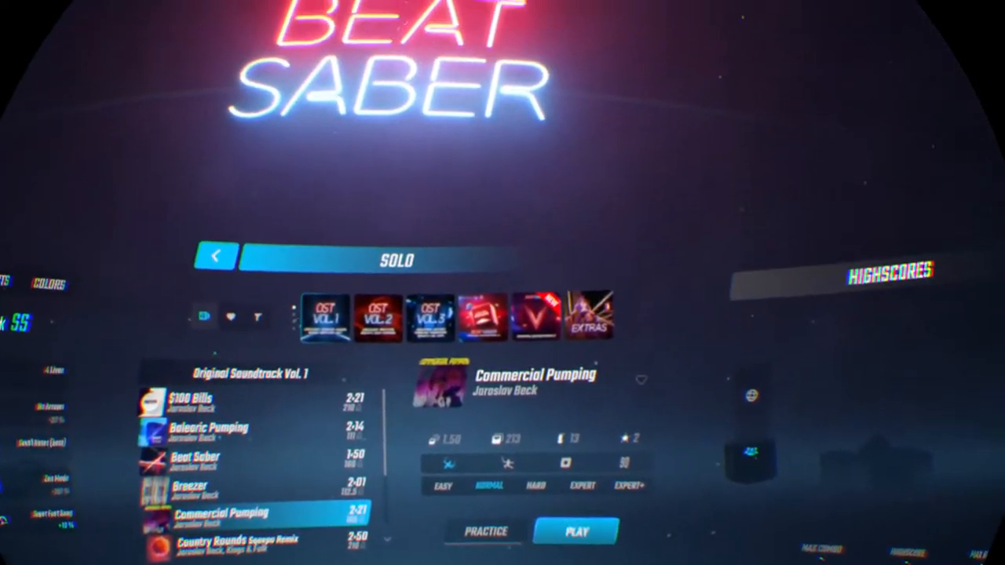
Start the Commercial Pumping run and play until the Level Failed screen appears
{"action": "left_click", "coordinate": [578, 531]}
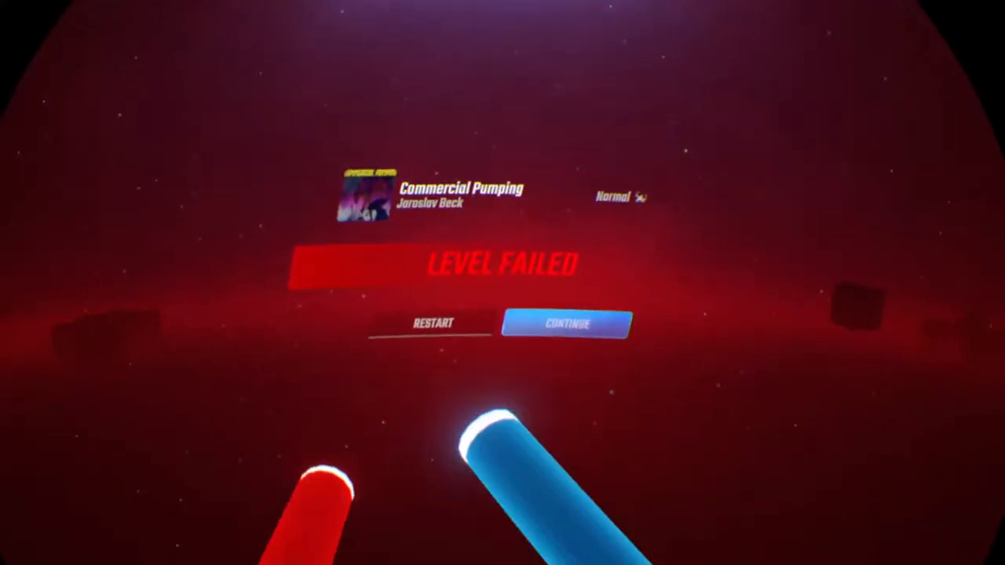
{"action": "left_click", "coordinate": [567, 324]}
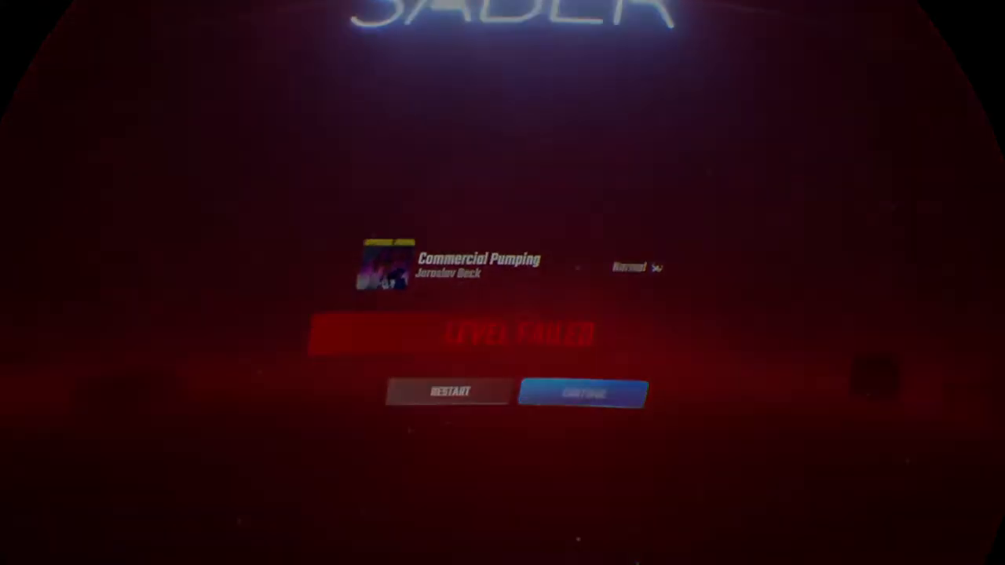
{"action": "left_click", "coordinate": [582, 393]}
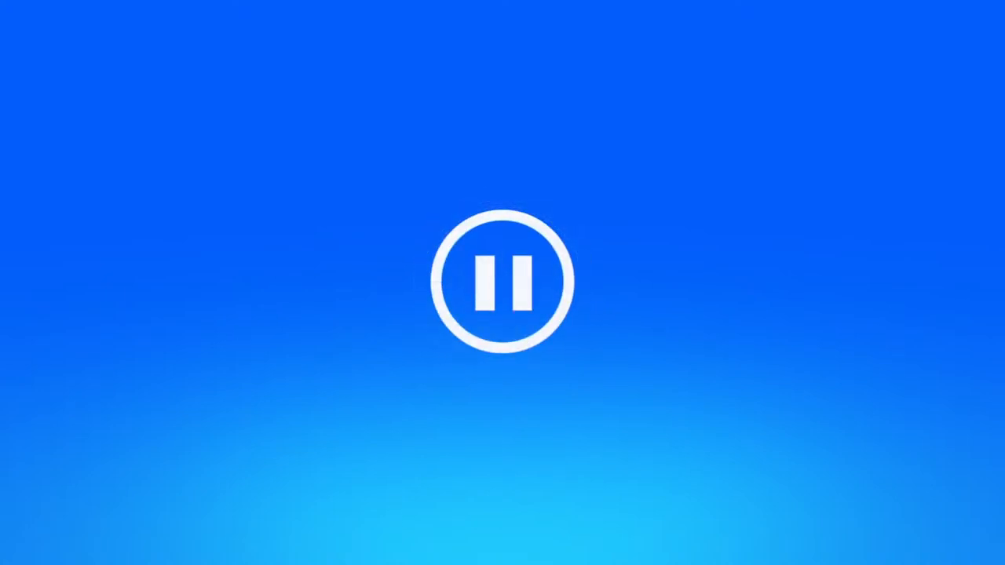
{"action": "left_click", "coordinate": [502, 281]}
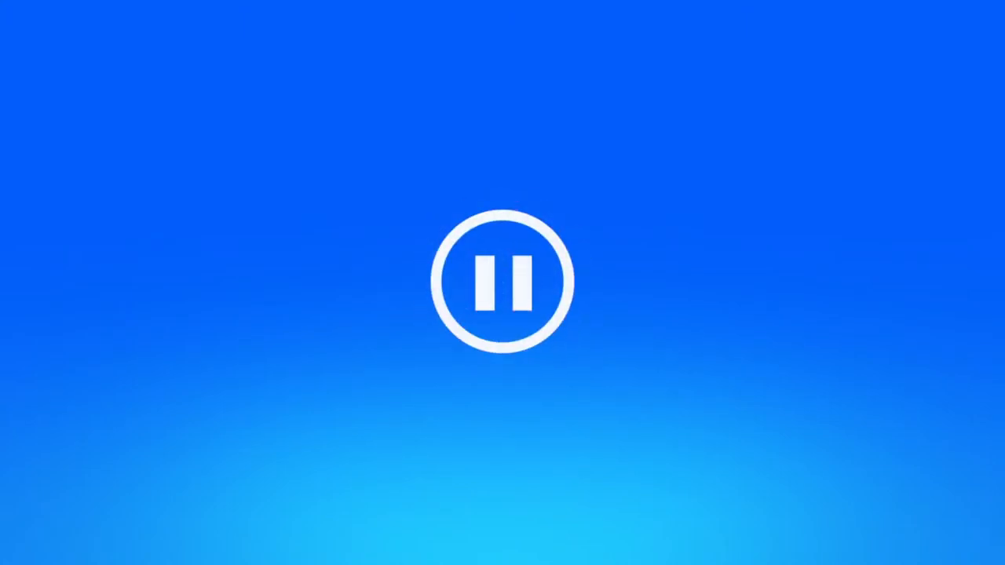
{"action": "left_click", "coordinate": [503, 283]}
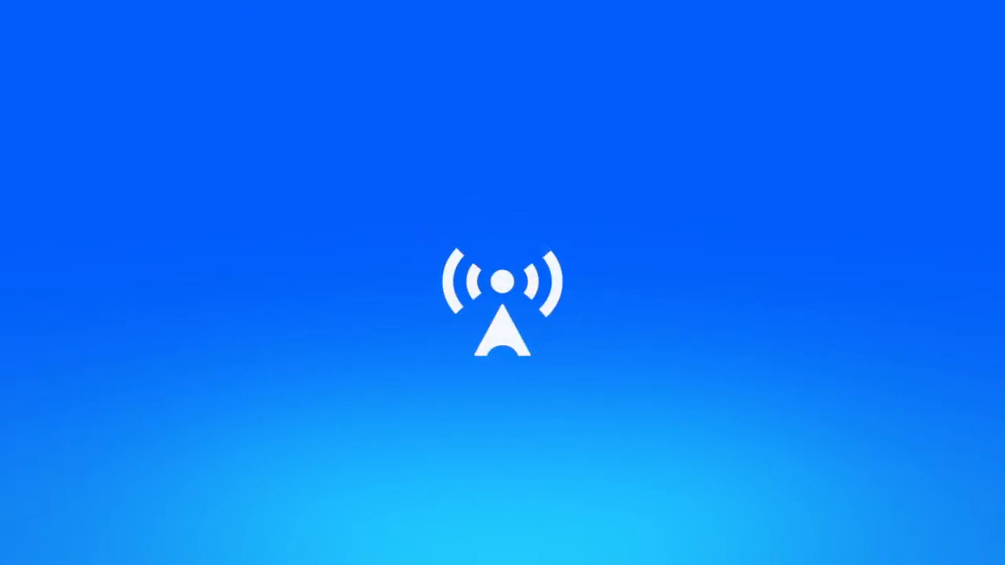
{"action": "left_click", "coordinate": [503, 283]}
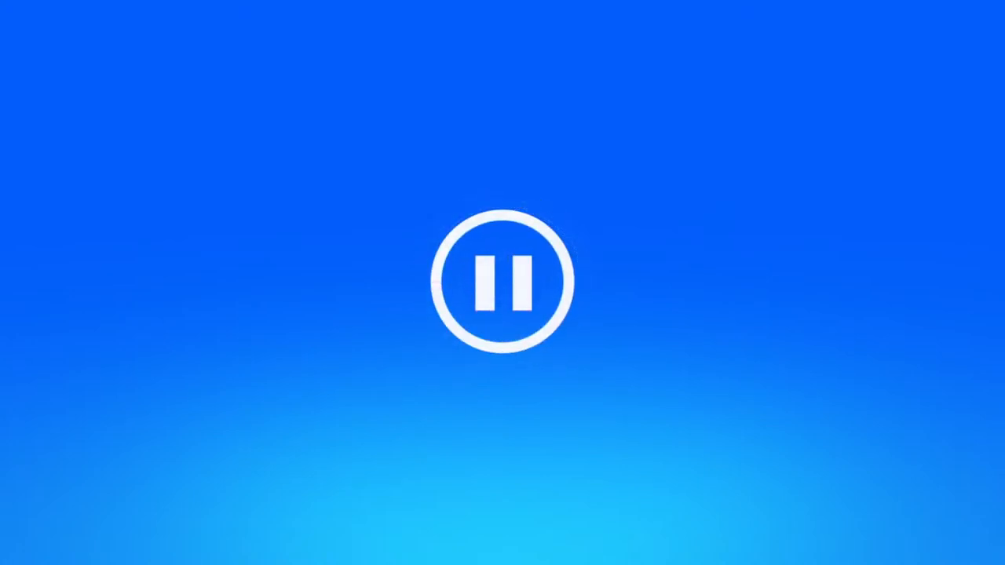
{"action": "left_click", "coordinate": [503, 281]}
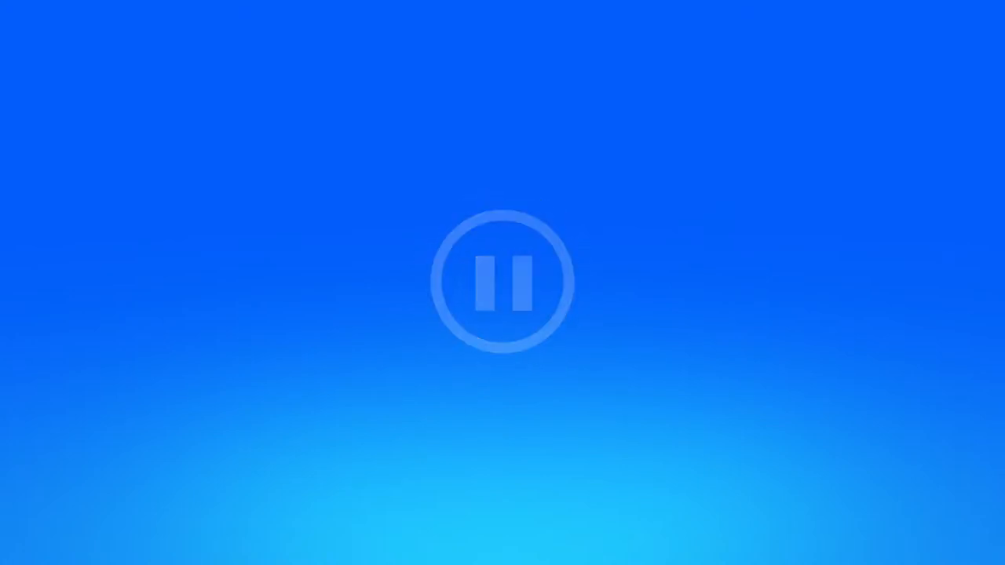